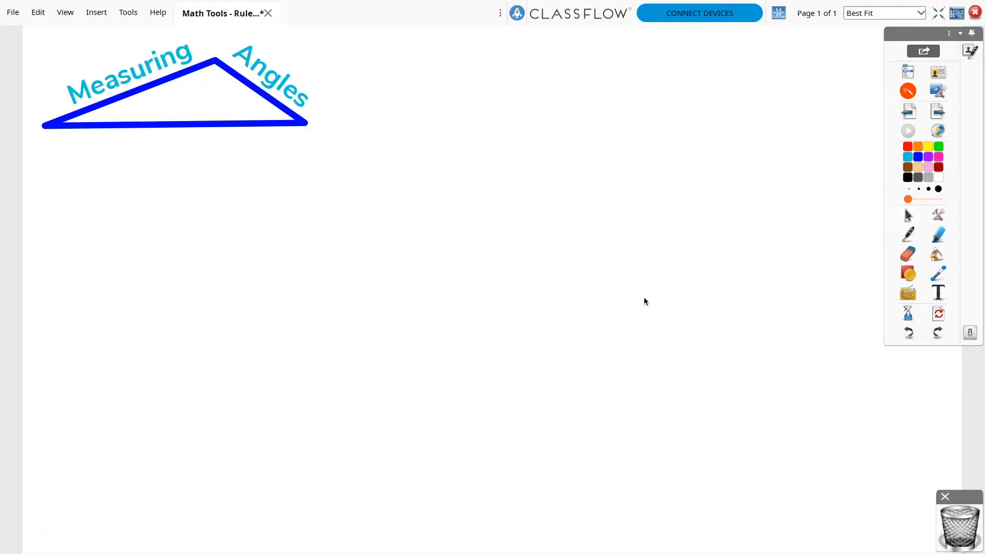
pyautogui.moveTo(938, 215)
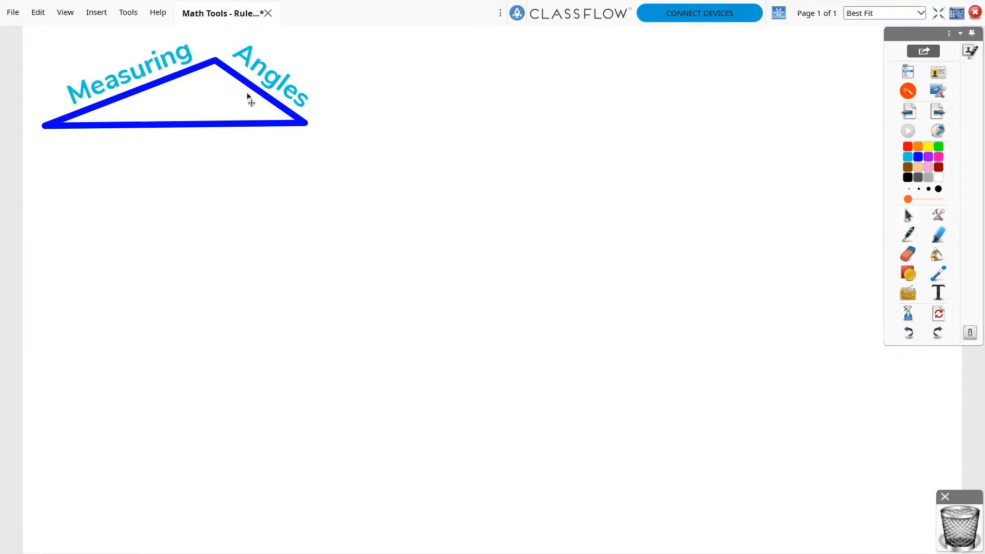
# - Show the Maths Tools submenu listing the ruler and protractor
pyautogui.click(129, 13)
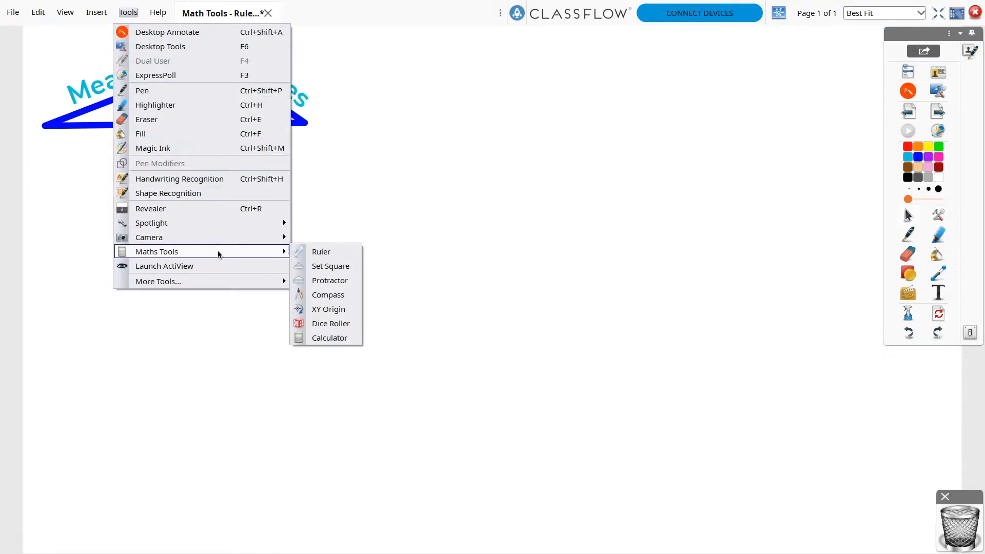
pyautogui.moveTo(326, 252)
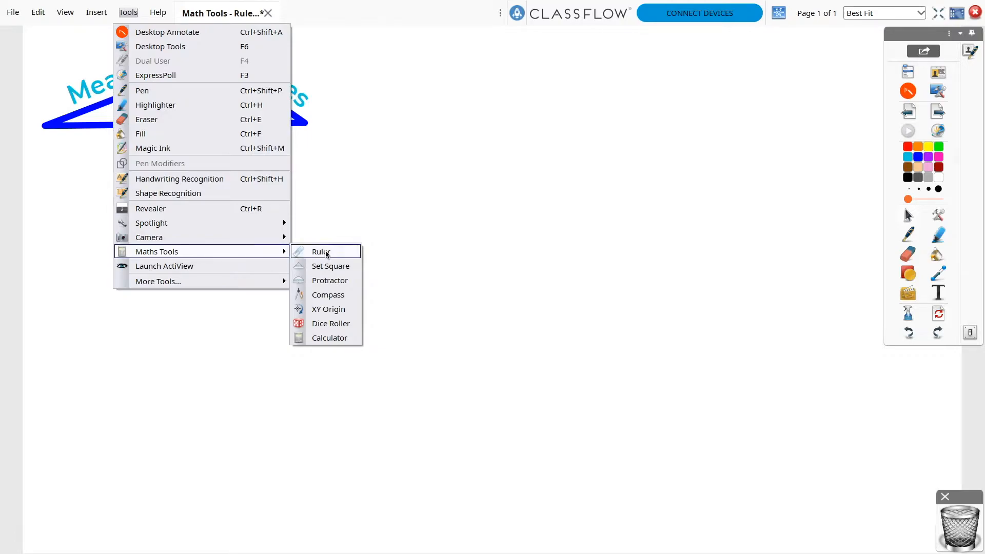
# - Place a ruler on the page and move it near the page centre
pyautogui.click(320, 251)
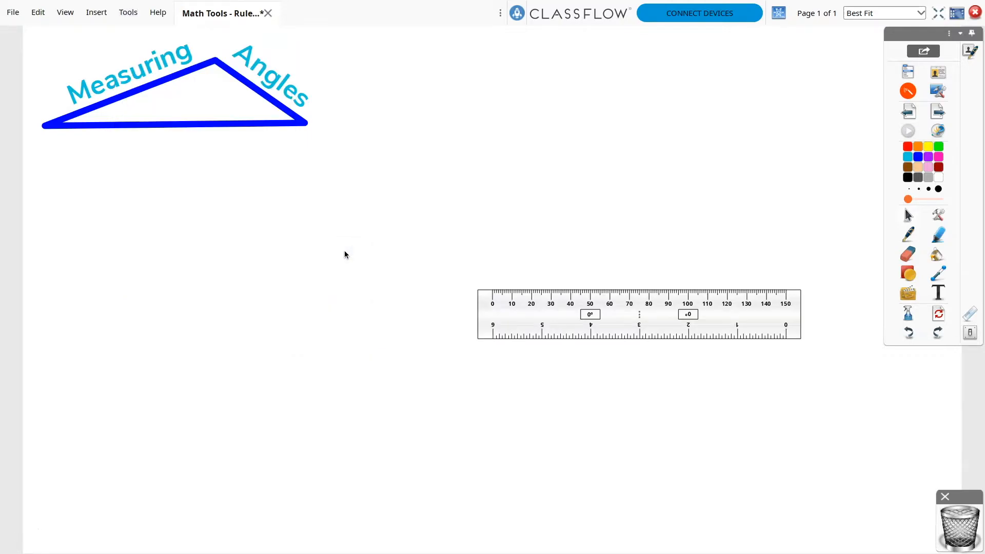
pyautogui.moveTo(563, 319)
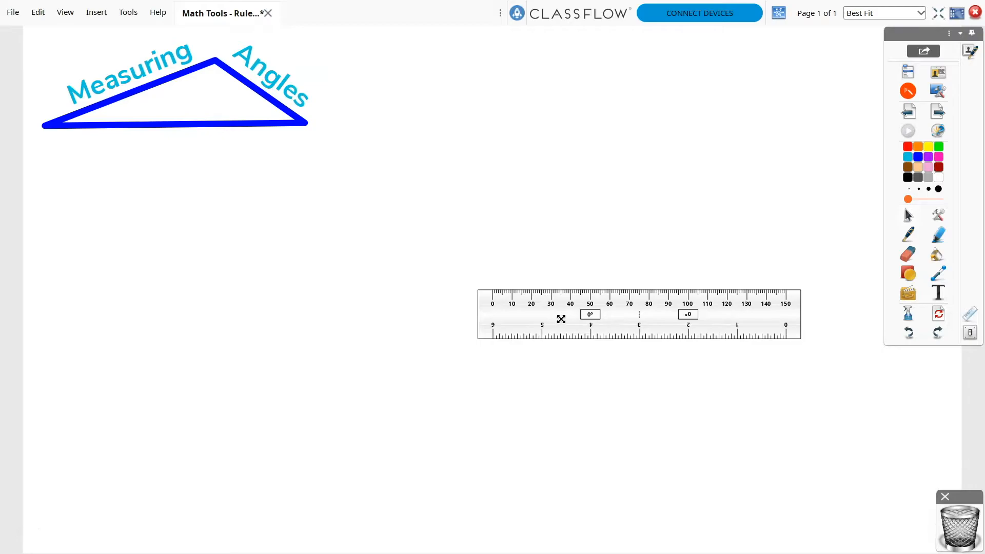
pyautogui.moveTo(561, 318); pyautogui.dragTo(574, 304)
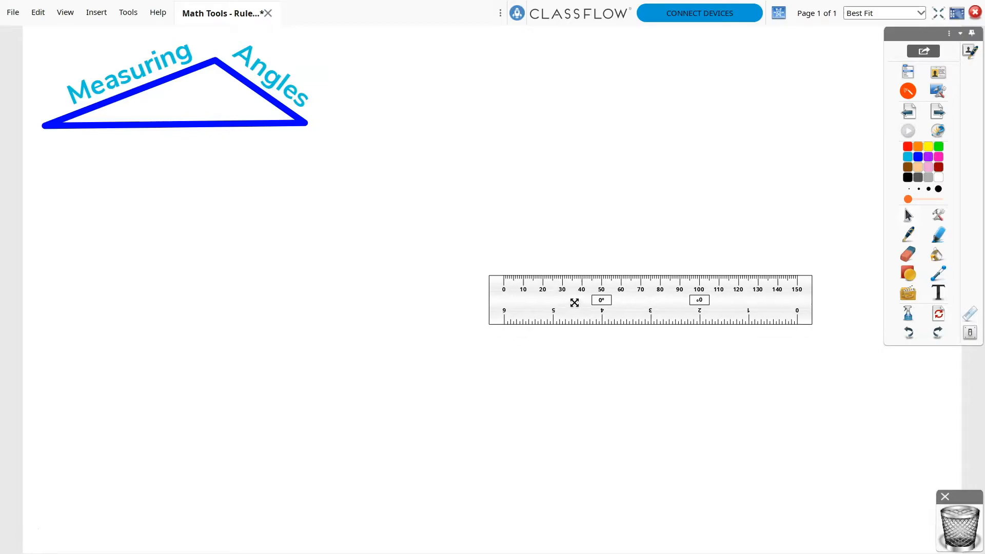
pyautogui.moveTo(574, 301); pyautogui.dragTo(156, 325)
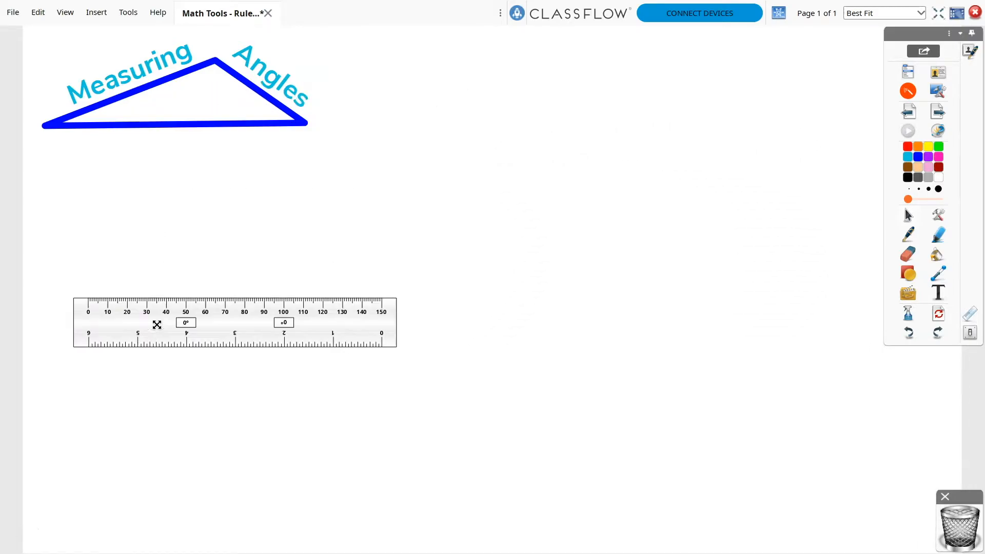
pyautogui.moveTo(157, 324); pyautogui.dragTo(425, 352)
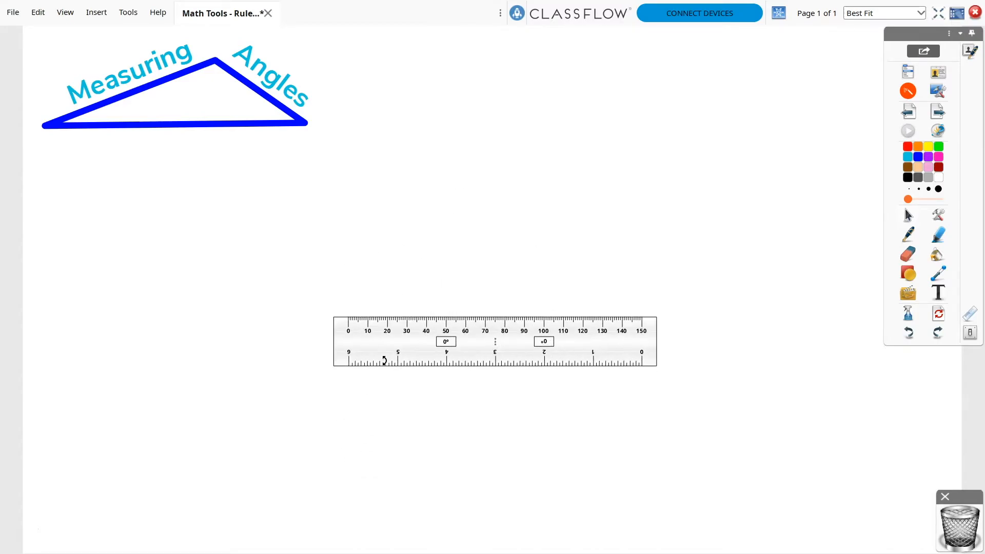
# - Adjust the ruler's length to about 180, then shorten it slightly
pyautogui.moveTo(335, 341); pyautogui.dragTo(260, 340)
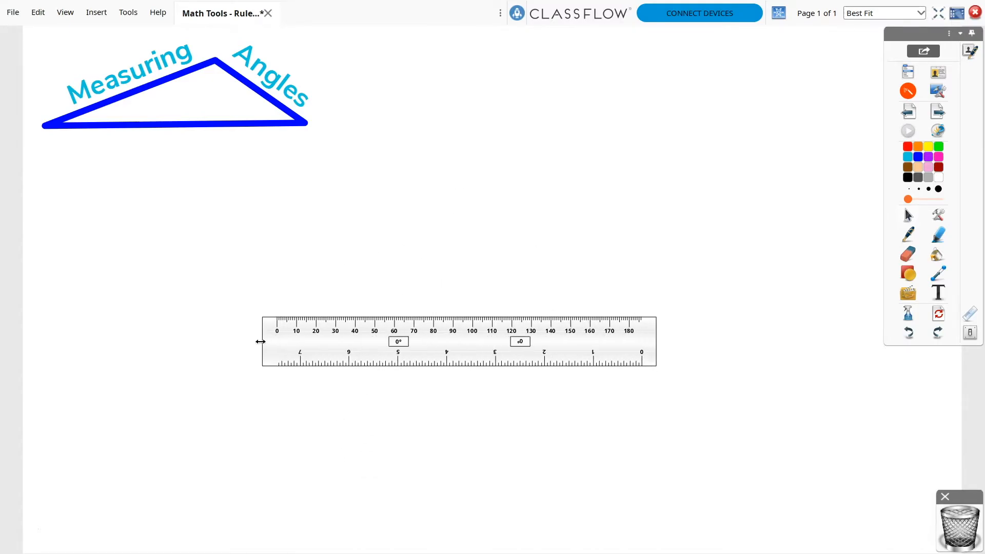
pyautogui.moveTo(261, 341); pyautogui.dragTo(306, 346)
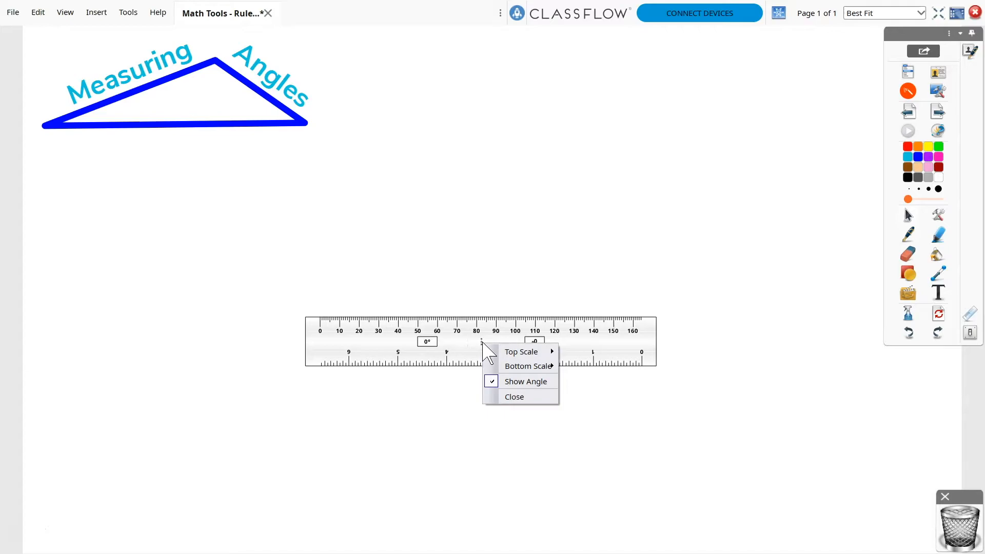
# - Switch the ruler's top scale from millimetres to centimetres
pyautogui.click(521, 351)
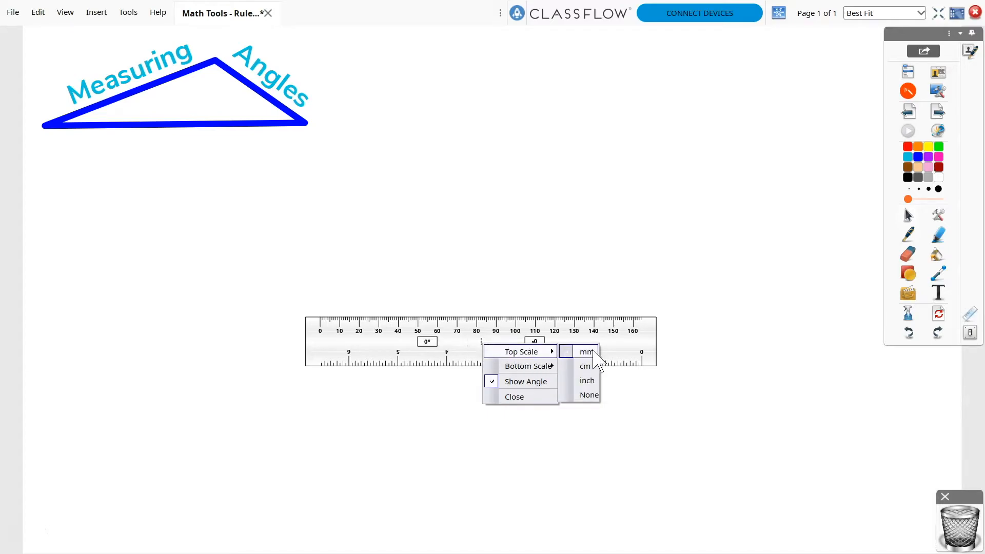
pyautogui.click(584, 365)
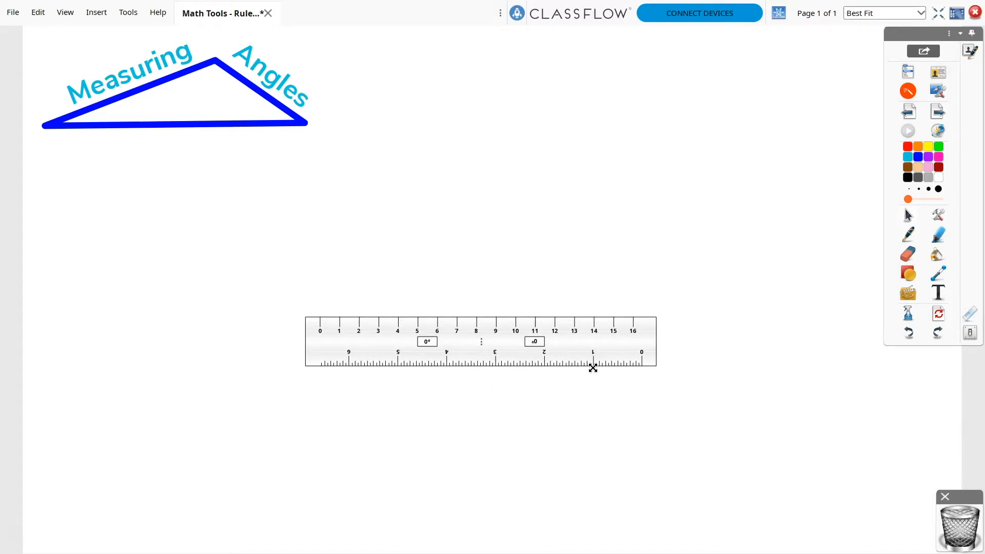
pyautogui.moveTo(672, 343)
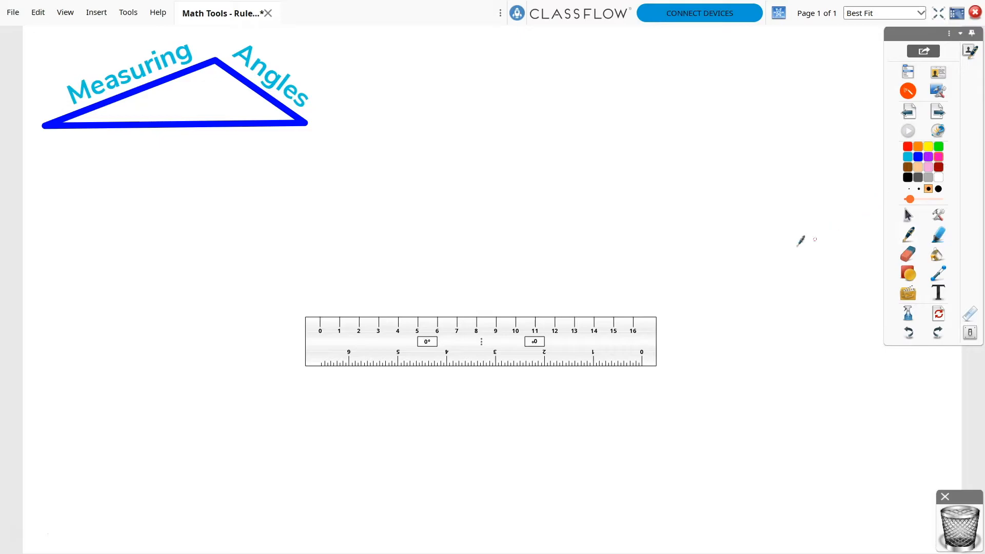
# - Draw a pink line along the ruler's top edge and swing the ruler up for the second arm
pyautogui.moveTo(446, 318); pyautogui.dragTo(629, 318)
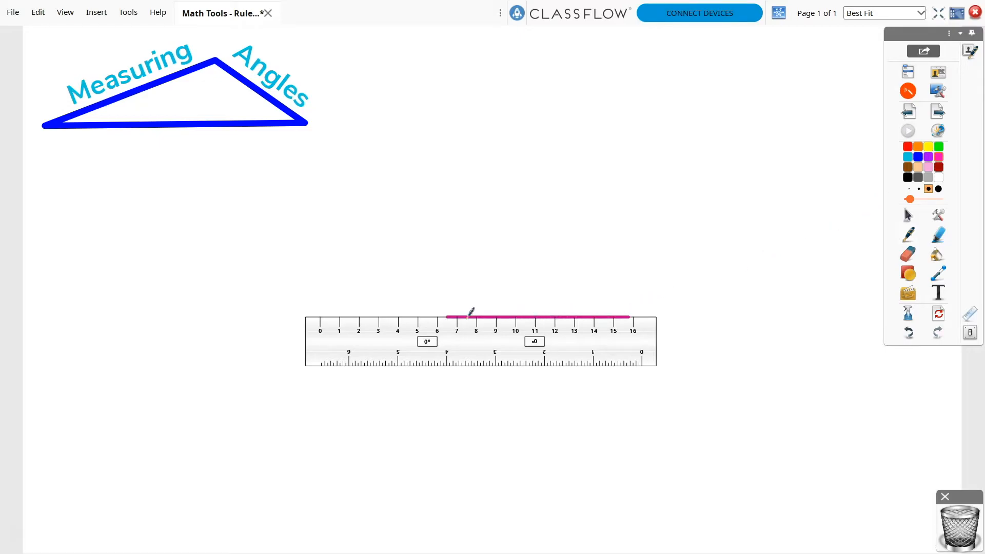
pyautogui.moveTo(447, 319); pyautogui.dragTo(320, 320)
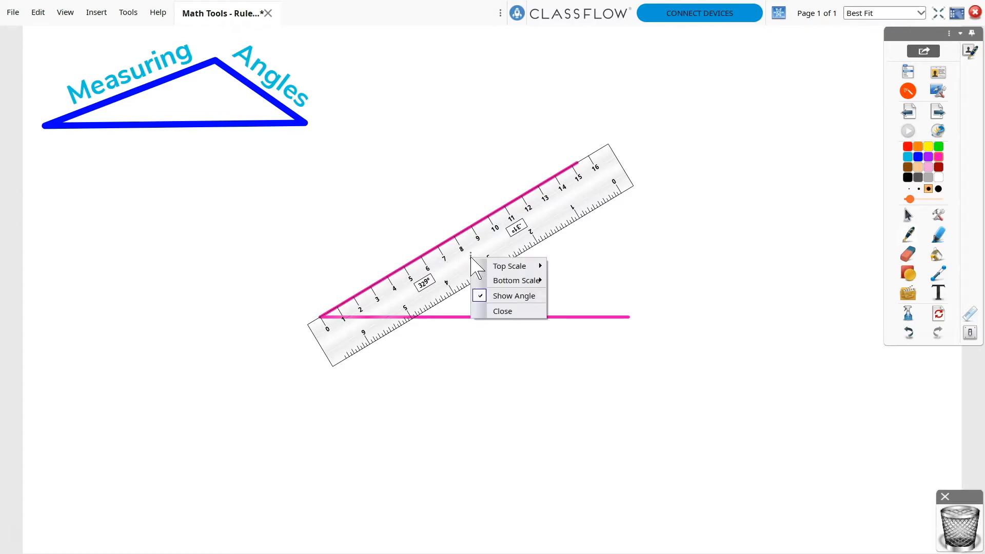
# - Close the ruler and return to the classroom tools list
pyautogui.click(503, 311)
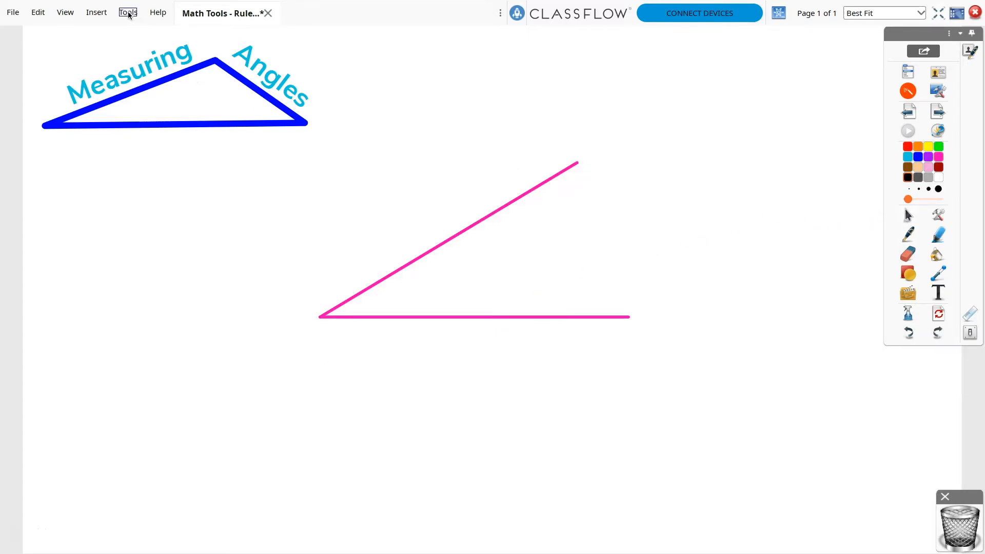
pyautogui.click(127, 12)
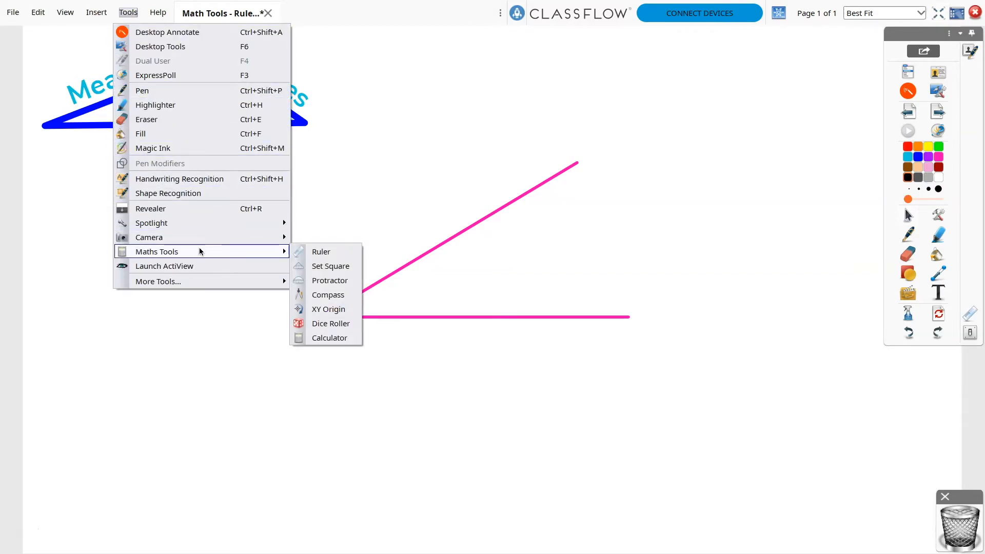
pyautogui.moveTo(352, 280)
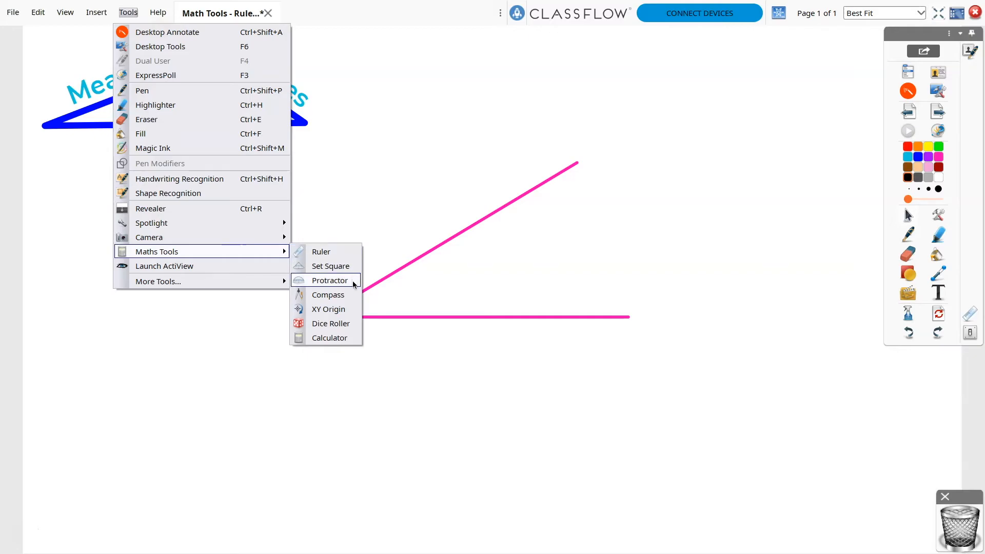
# - Add a protractor and move it just below the pink angle
pyautogui.click(329, 281)
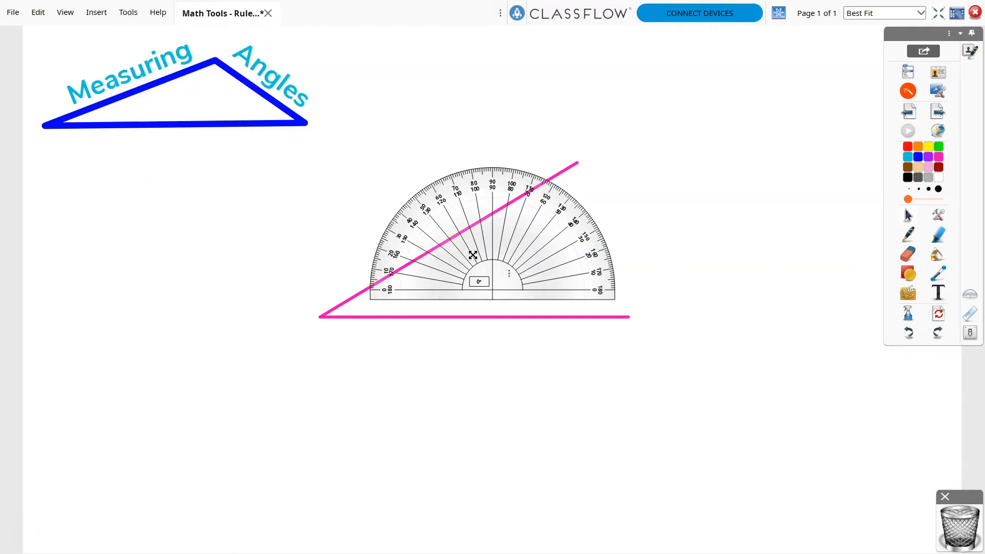
pyautogui.moveTo(472, 256); pyautogui.dragTo(312, 306)
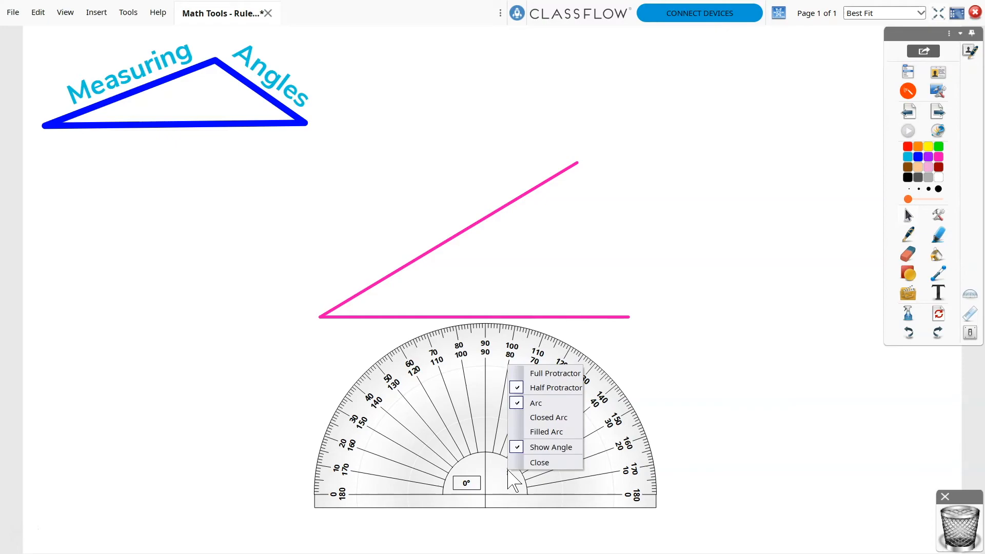
pyautogui.moveTo(570, 441)
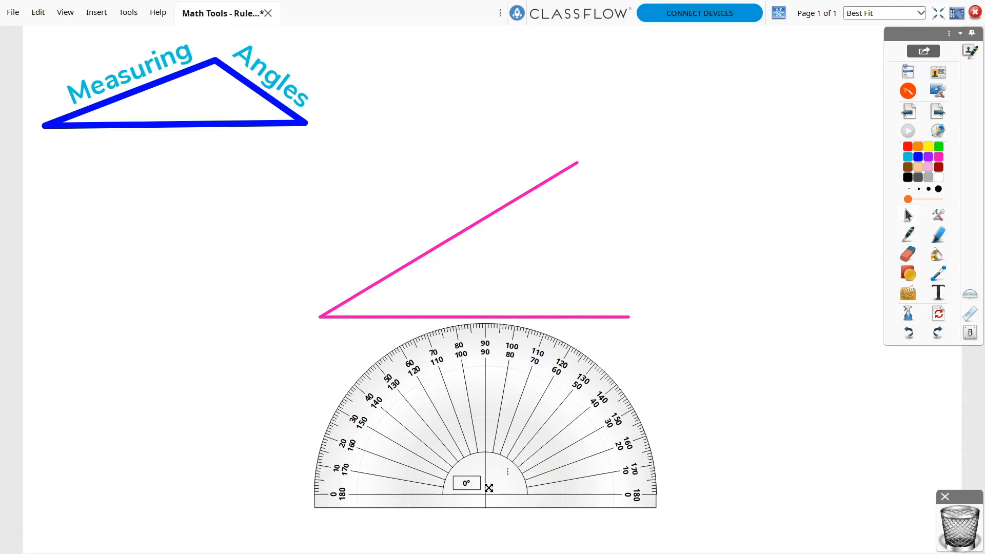
# - Centre the protractor on the angle's vertex with its base along the horizontal arm
pyautogui.moveTo(489, 488); pyautogui.dragTo(324, 314)
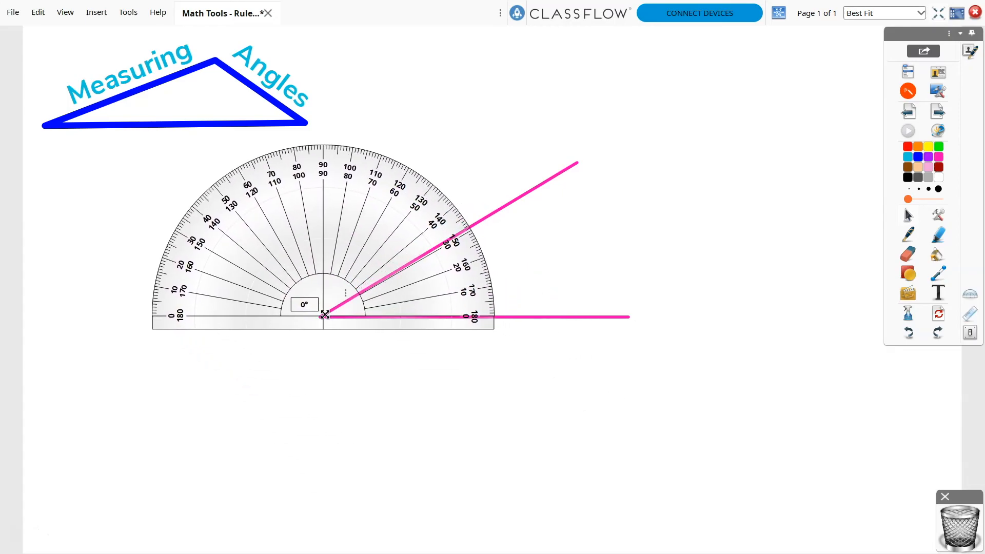